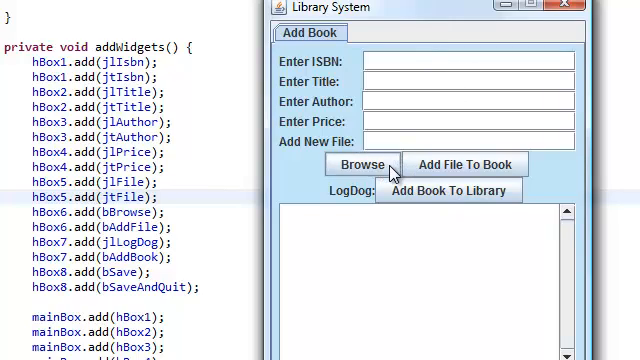
mouse_move(485, 164)
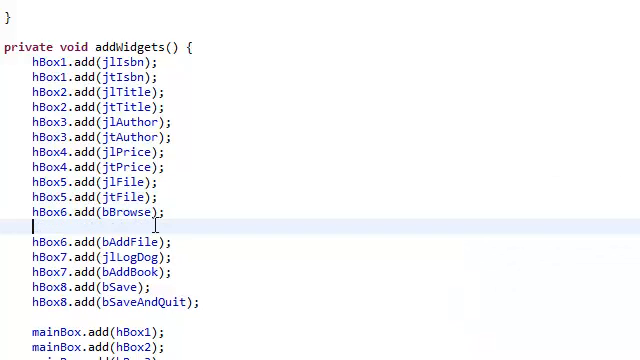
Write hBox6.add(Box.createHorizontalStrut(50)); after the Browse button, fixing a mistyped method name
text(hBox6.add(Box)
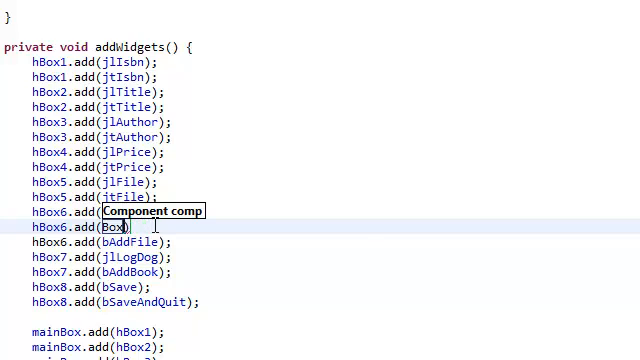
text(.createHo)
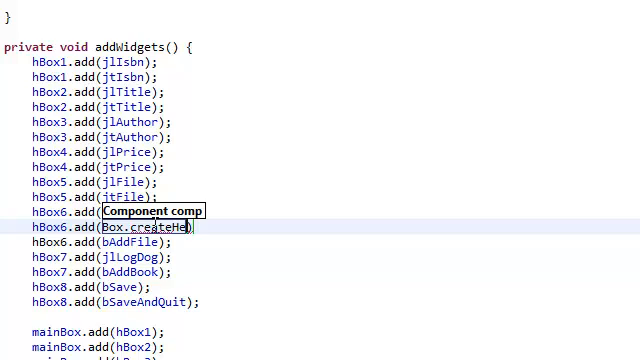
key(BackSpace)
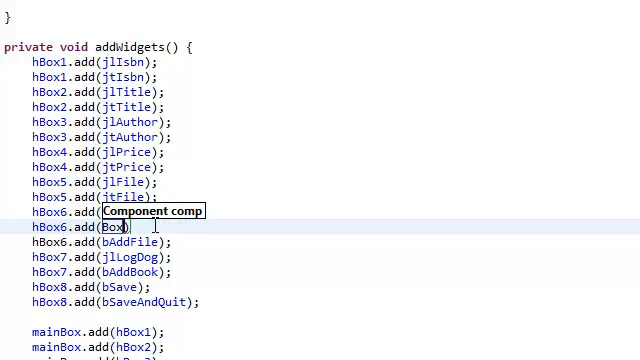
text(.cr)
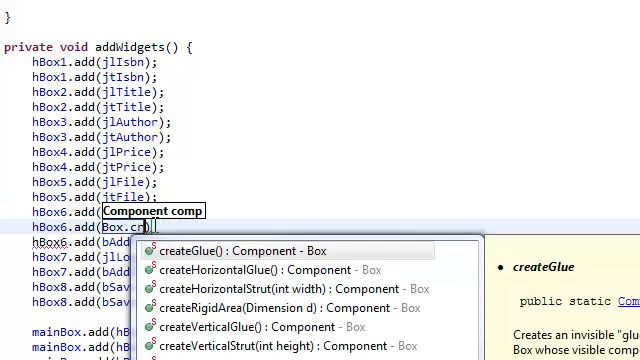
text(eateHorizontalStrut(width)
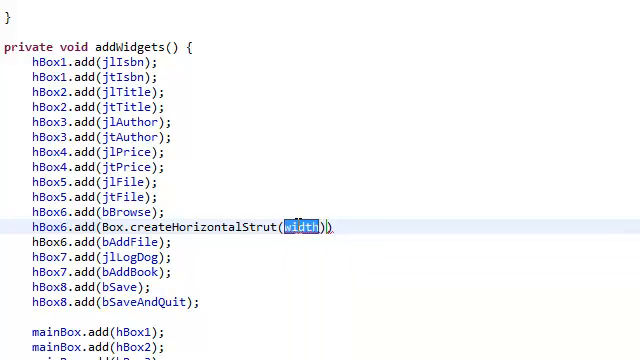
mouse_move(353, 213)
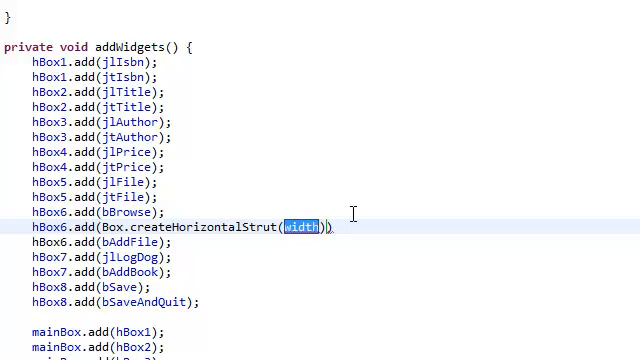
text(50)
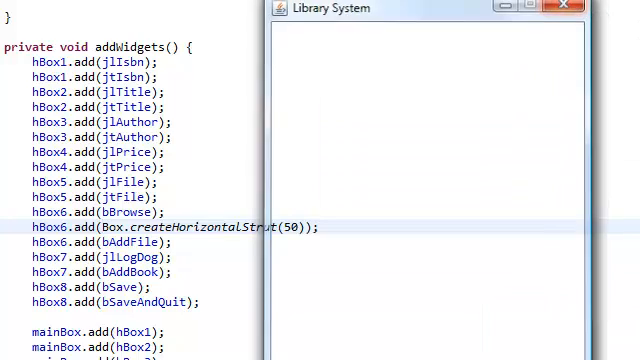
Check the gap between Browse and Add File To Book, then close the Library System app
click(567, 9)
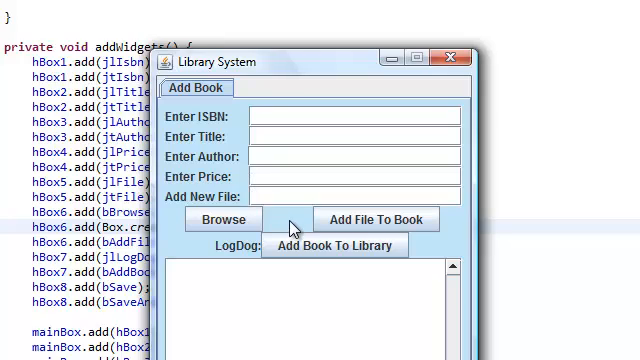
mouse_move(300, 230)
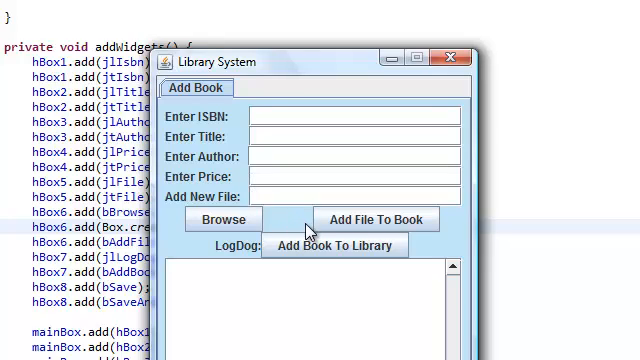
mouse_move(315, 222)
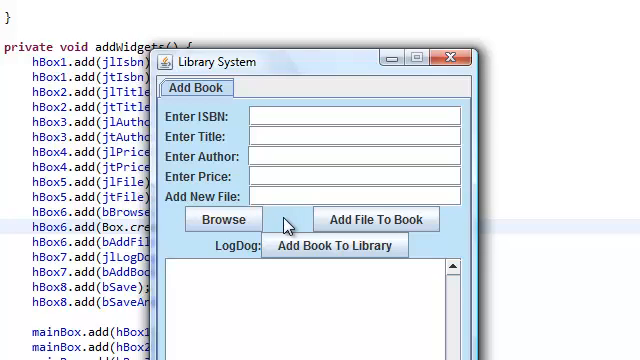
mouse_move(318, 218)
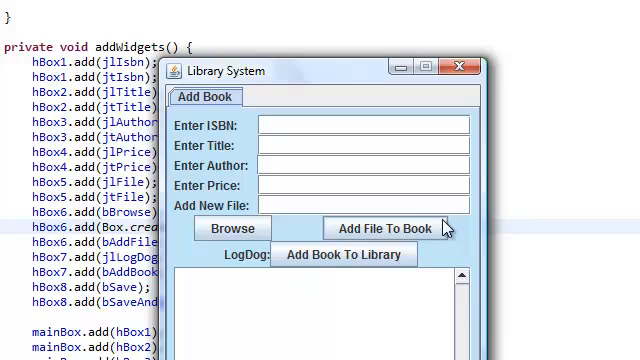
mouse_move(432, 250)
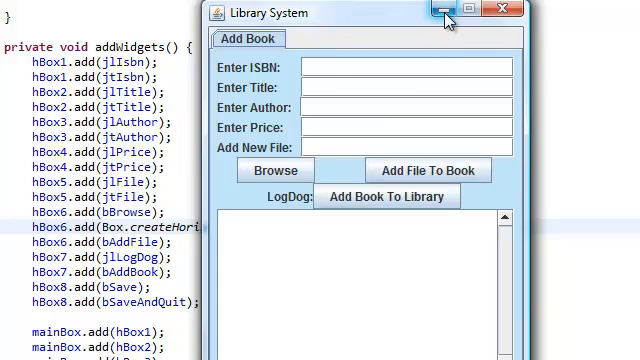
click(449, 12)
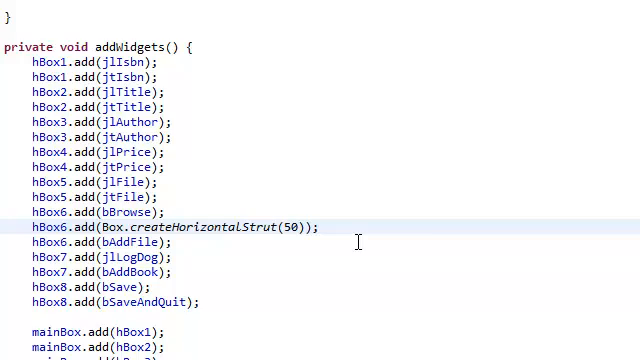
Select the strut width 50 for replacement, then select the whole strut line to copy
double_click(290, 226)
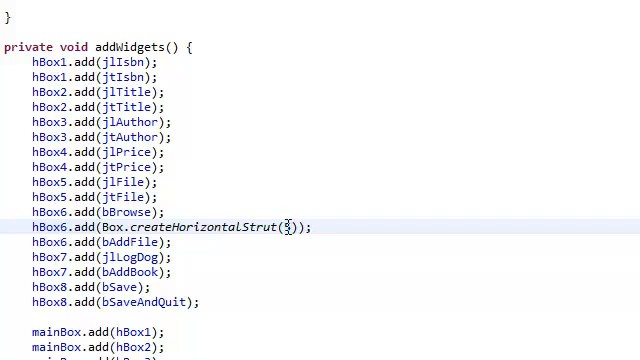
triple_click(170, 227)
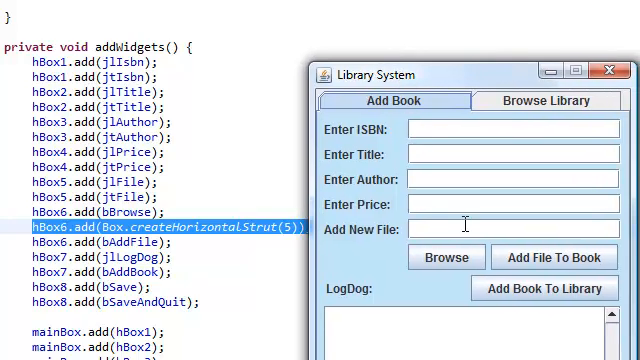
mouse_move(332, 267)
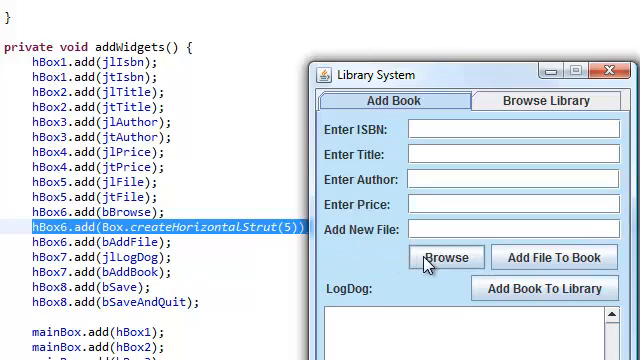
mouse_move(553, 257)
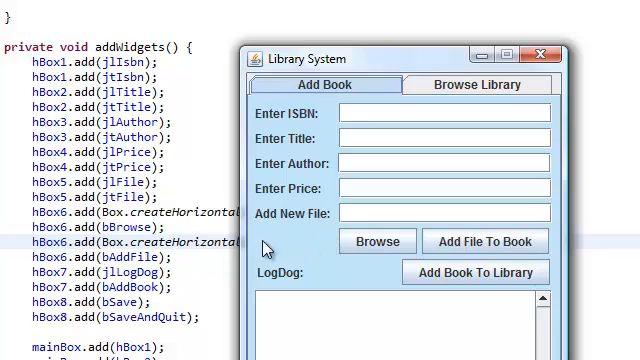
mouse_move(340, 248)
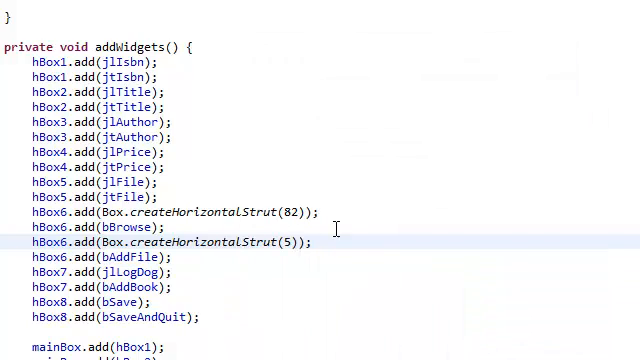
Run the app to preview the shifted Browse and Add File To Book buttons, then close it
click(314, 243)
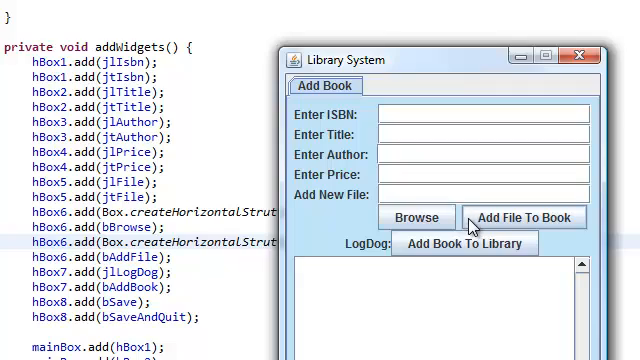
mouse_move(298, 222)
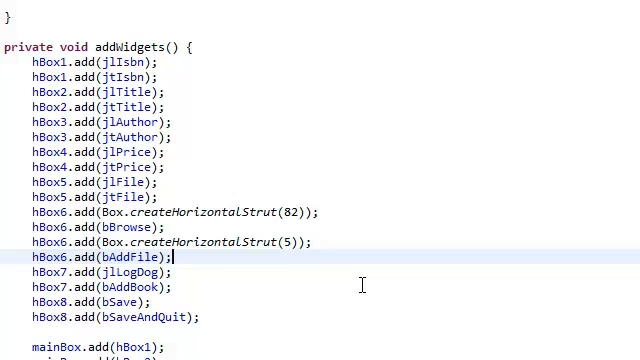
scroll(down, 3)
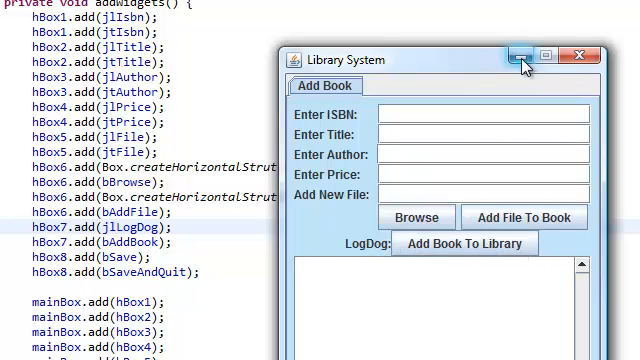
click(516, 56)
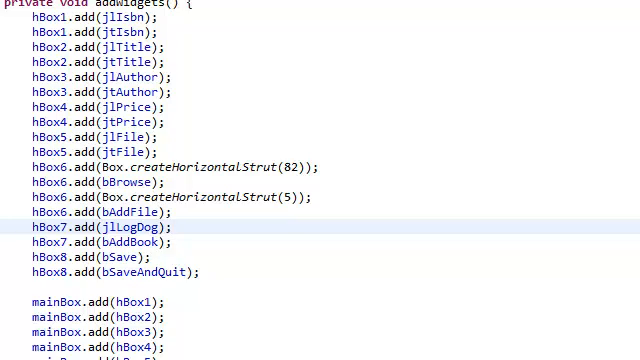
mouse_move(225, 218)
text(hBox7.add(Box.createHorizontalStrut(99));)
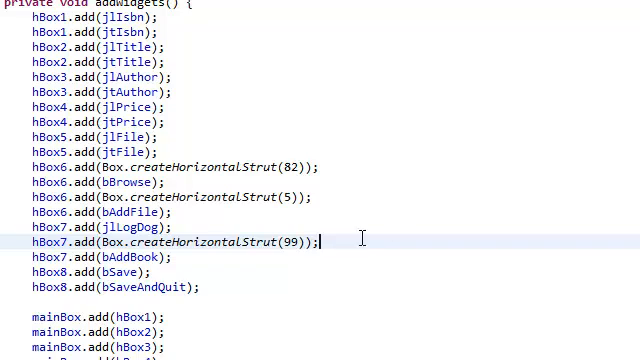
mouse_move(360, 228)
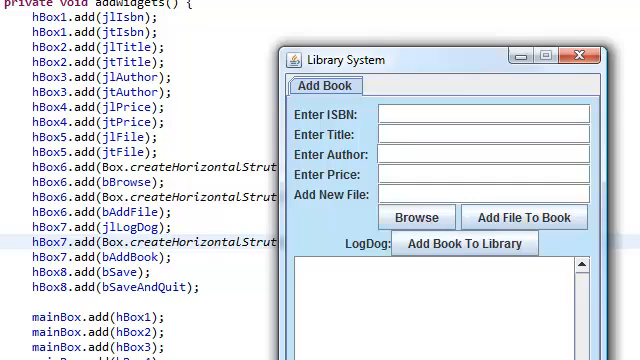
Close the Library System preview after checking the Add Book button spacing
click(582, 56)
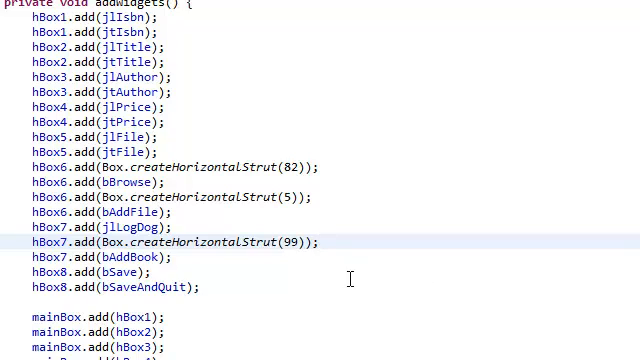
Add hBox8.add(Box.createHorizontalStrut(130)); ahead of the Save button line
text(hBox8.add(Box.createHorizontalStrut(130));)
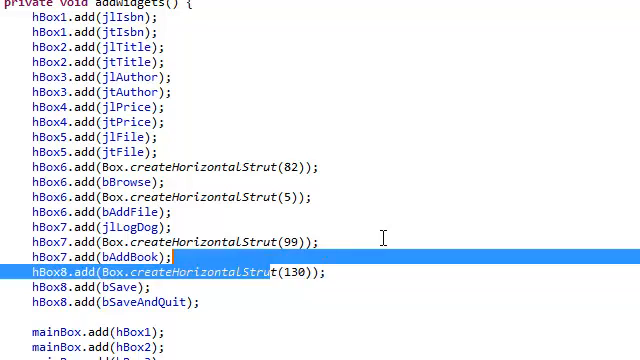
scroll(down, 3)
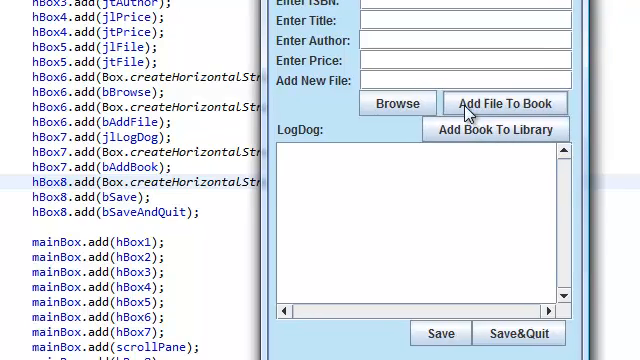
mouse_move(560, 338)
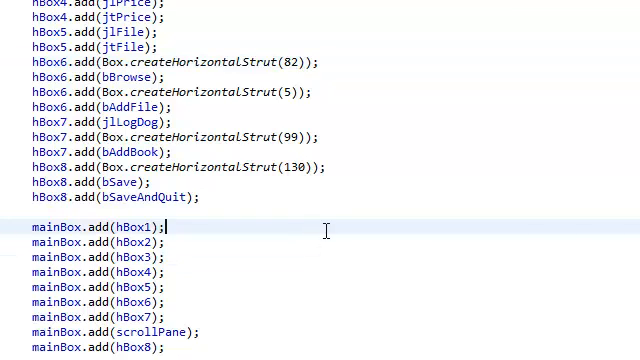
Insert mainBox.add(Box.createVerticalStrut(5)); after a mainBox row
text(mainBox.add(Box.createVerticalStrut(5));)
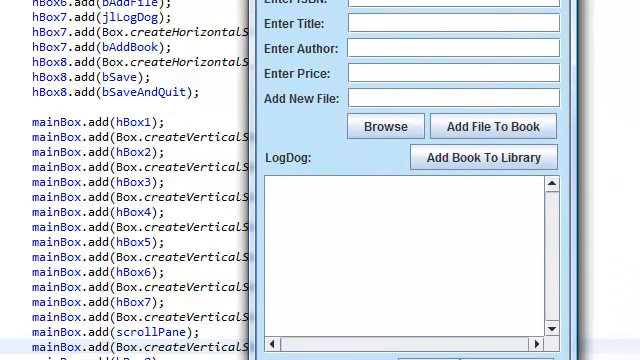
scroll(down, 3)
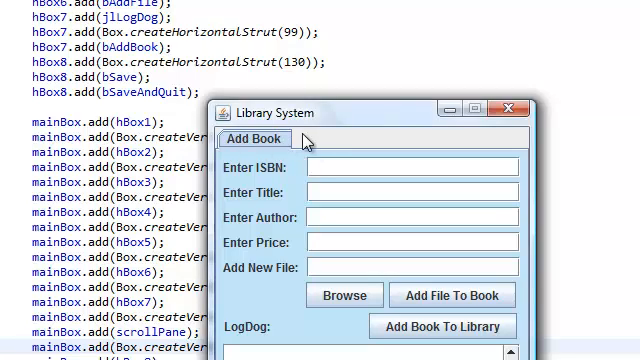
mouse_move(511, 108)
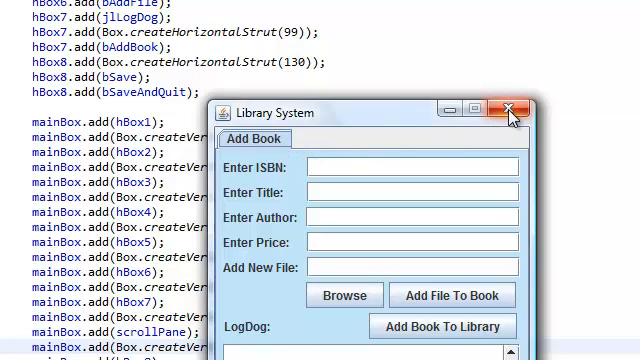
click(512, 108)
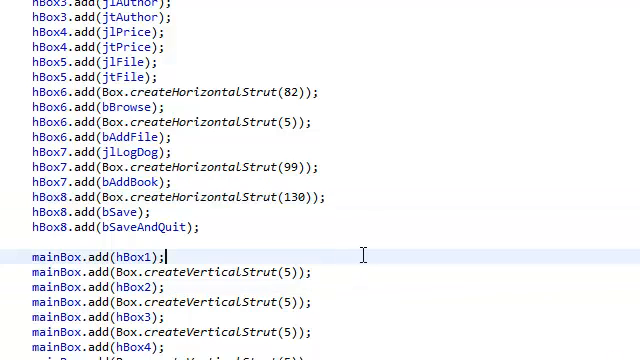
scroll(down, 3)
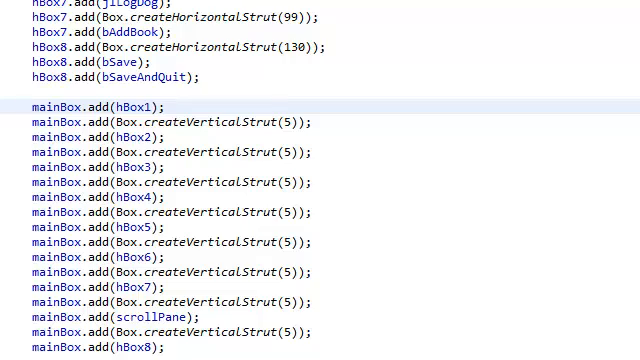
mouse_move(555, 314)
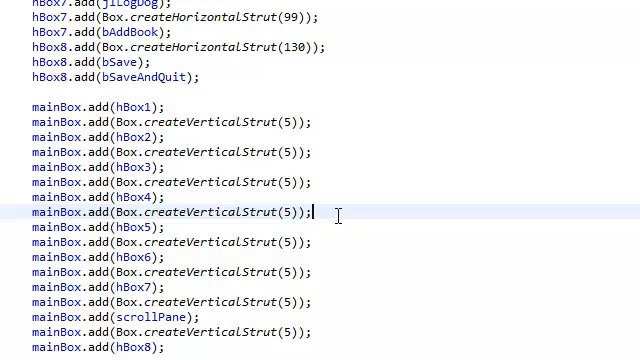
mouse_move(518, 248)
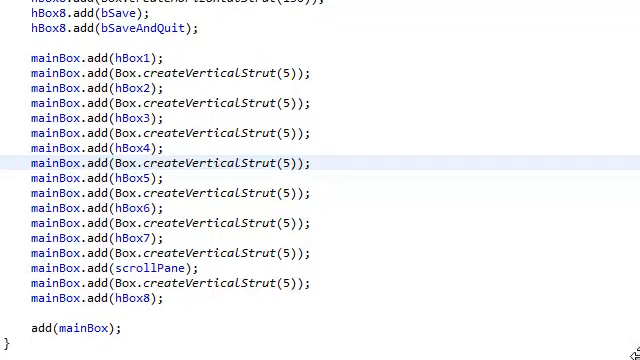
scroll(up, 3)
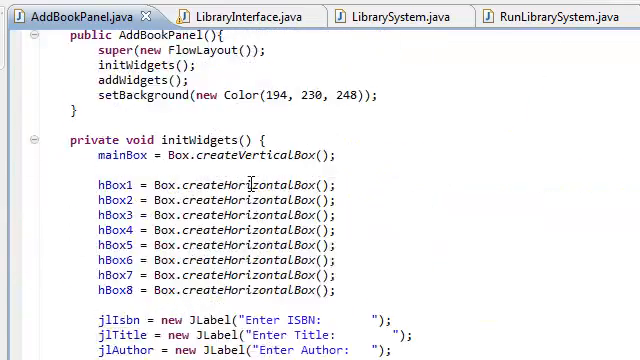
scroll(up, 3)
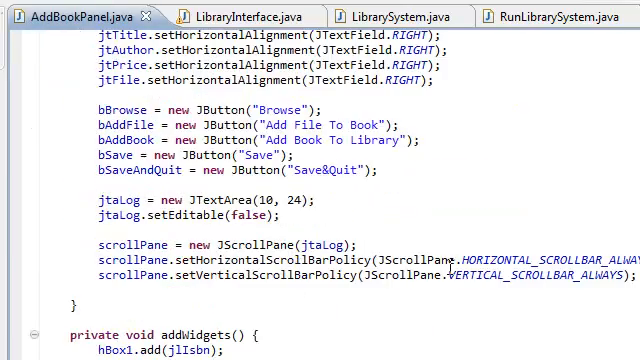
Locate the new strut line between Save and Save&Quit and place the cursor on its hBox6 name
scroll(down, 3)
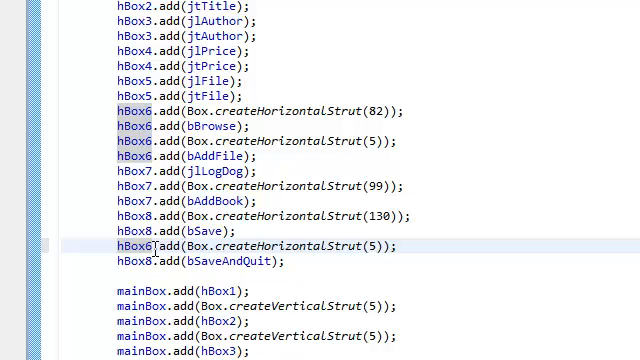
click(153, 246)
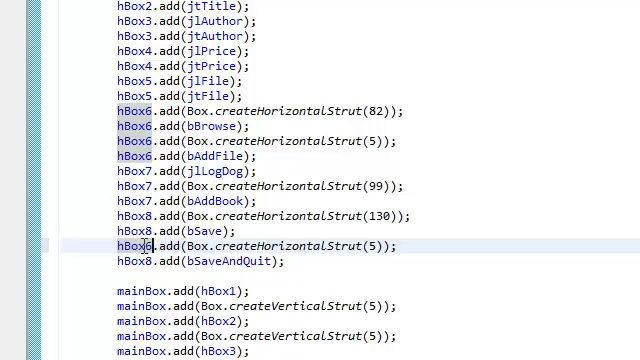
mouse_move(236, 261)
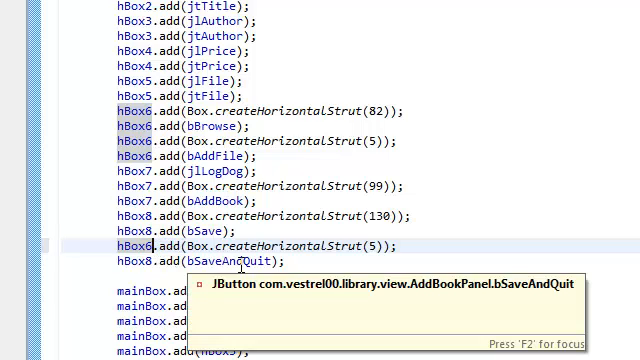